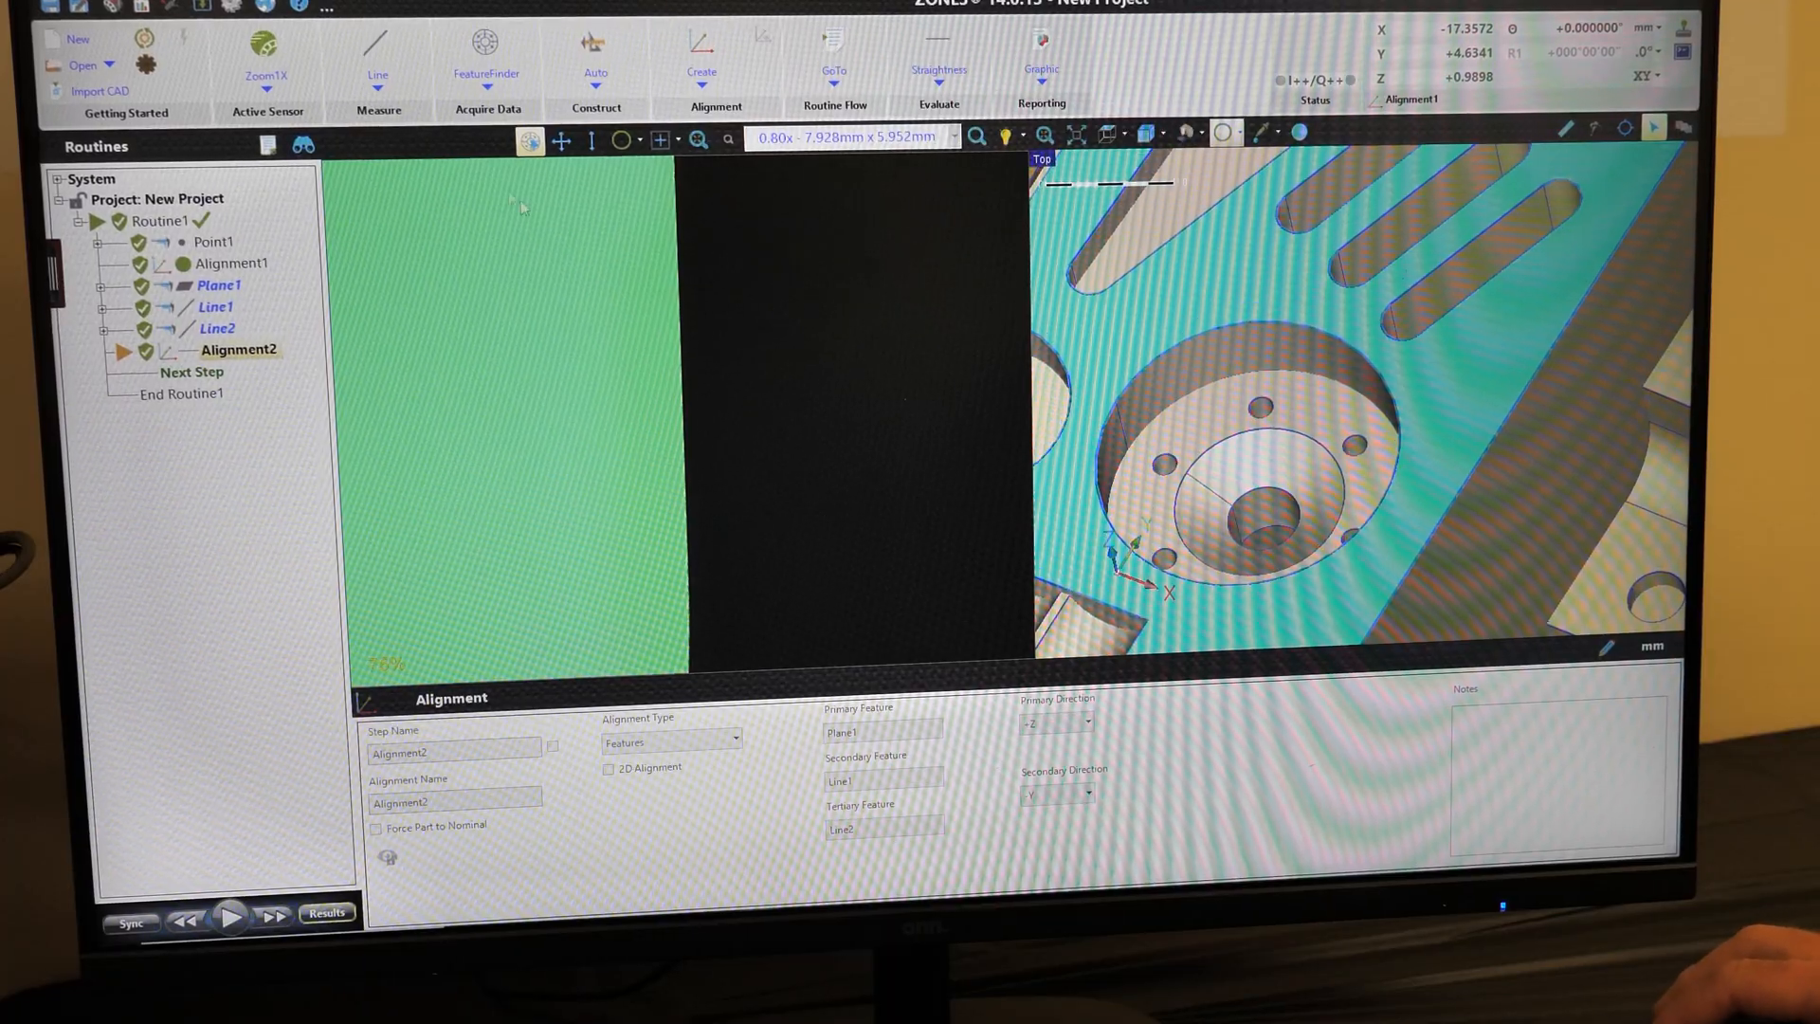
- Measure Circle1 using a FeatureFinder on the picked circular edge, giving diameter and position
left_click(377, 58)
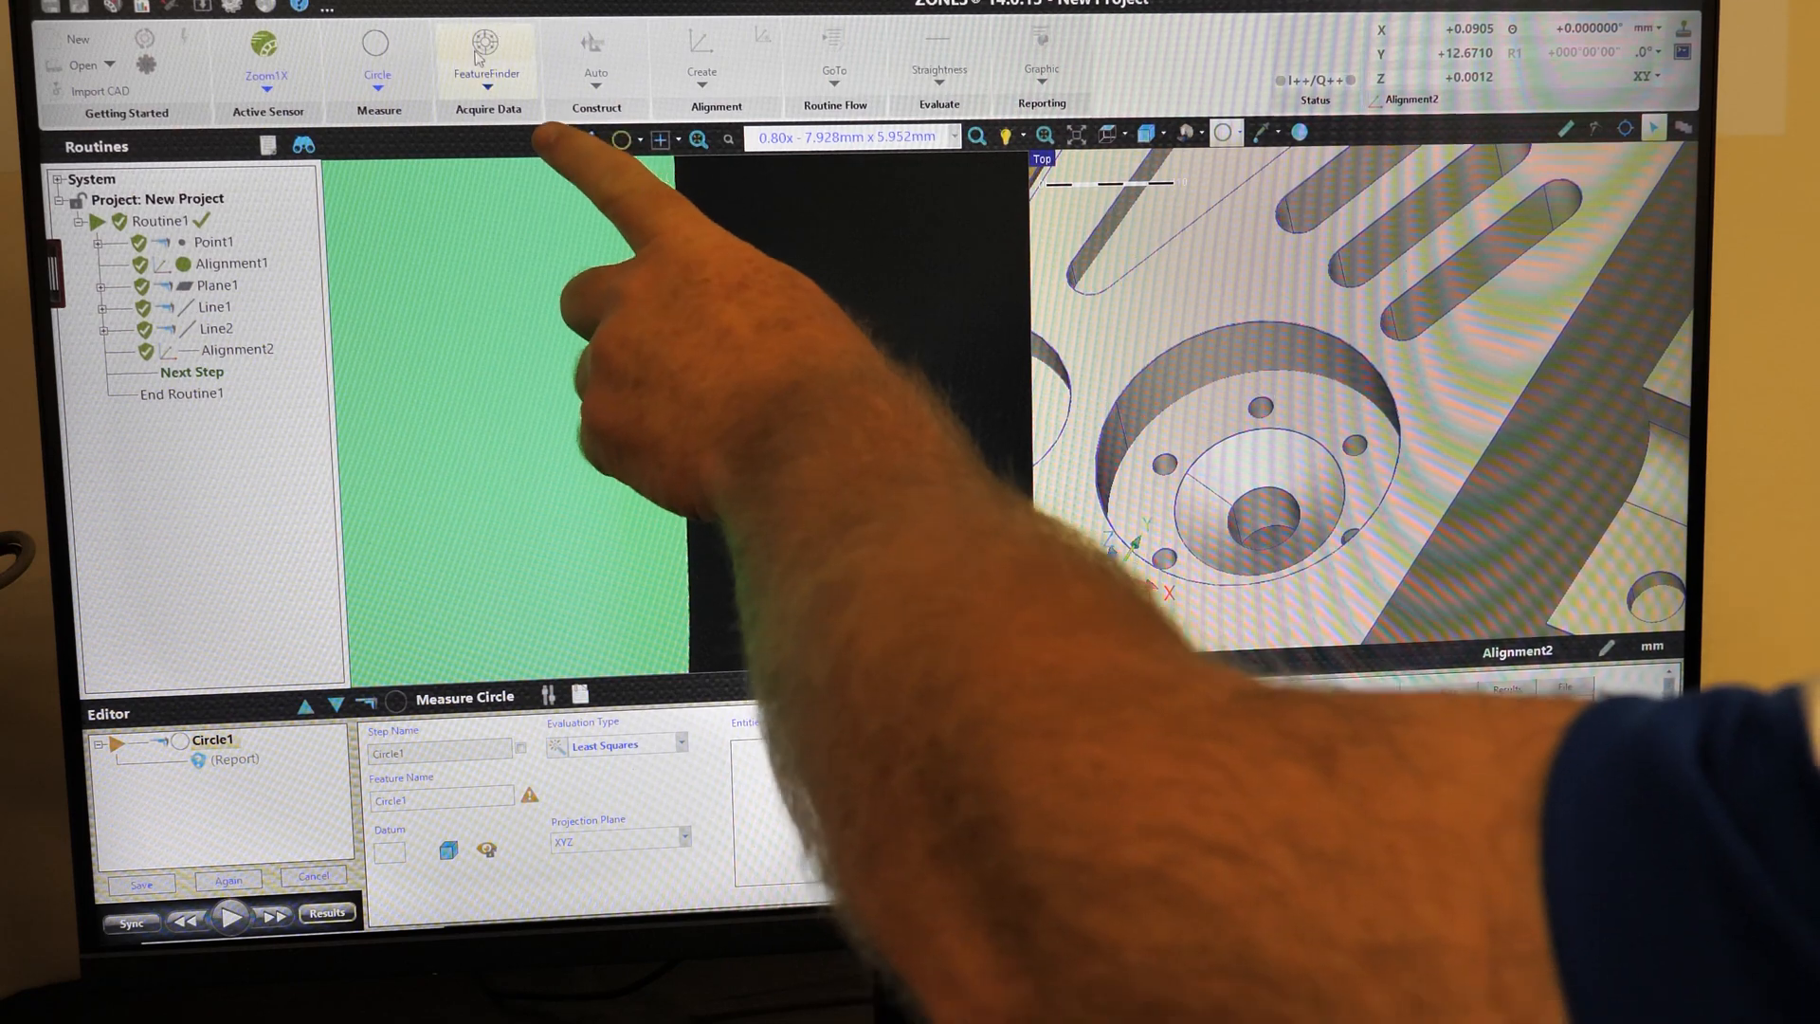
left_click(485, 48)
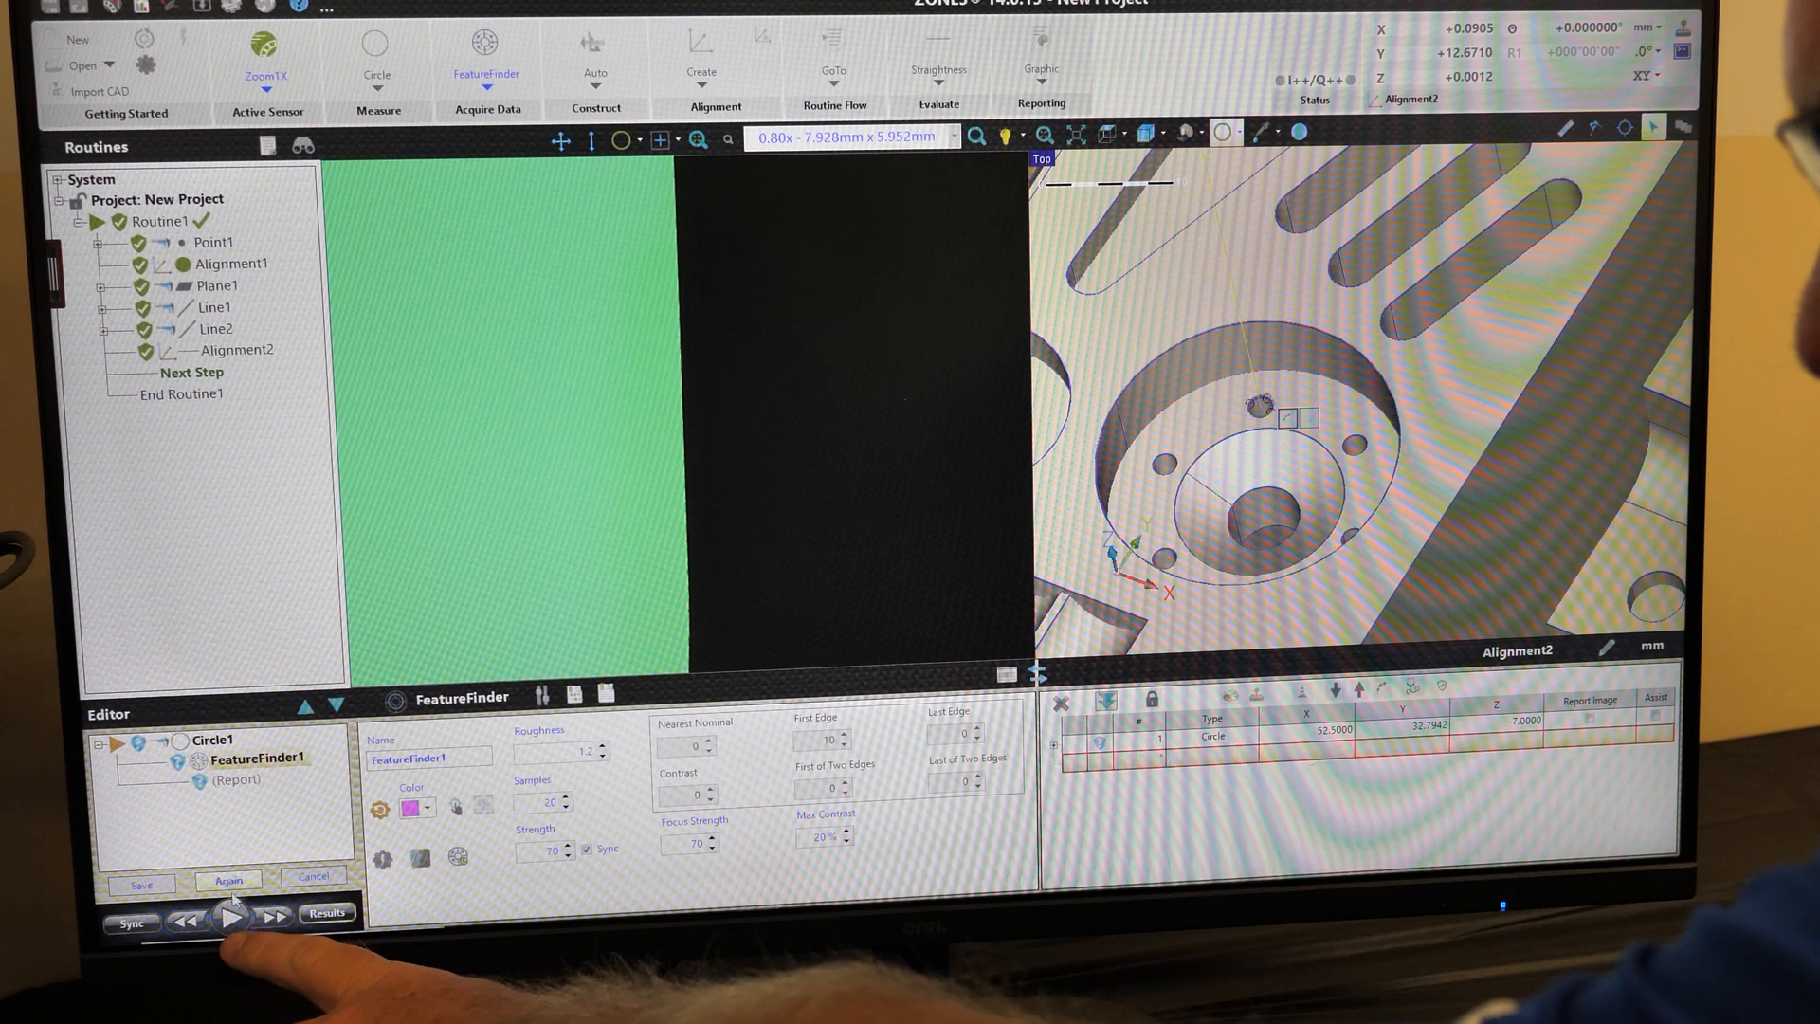
left_click(231, 919)
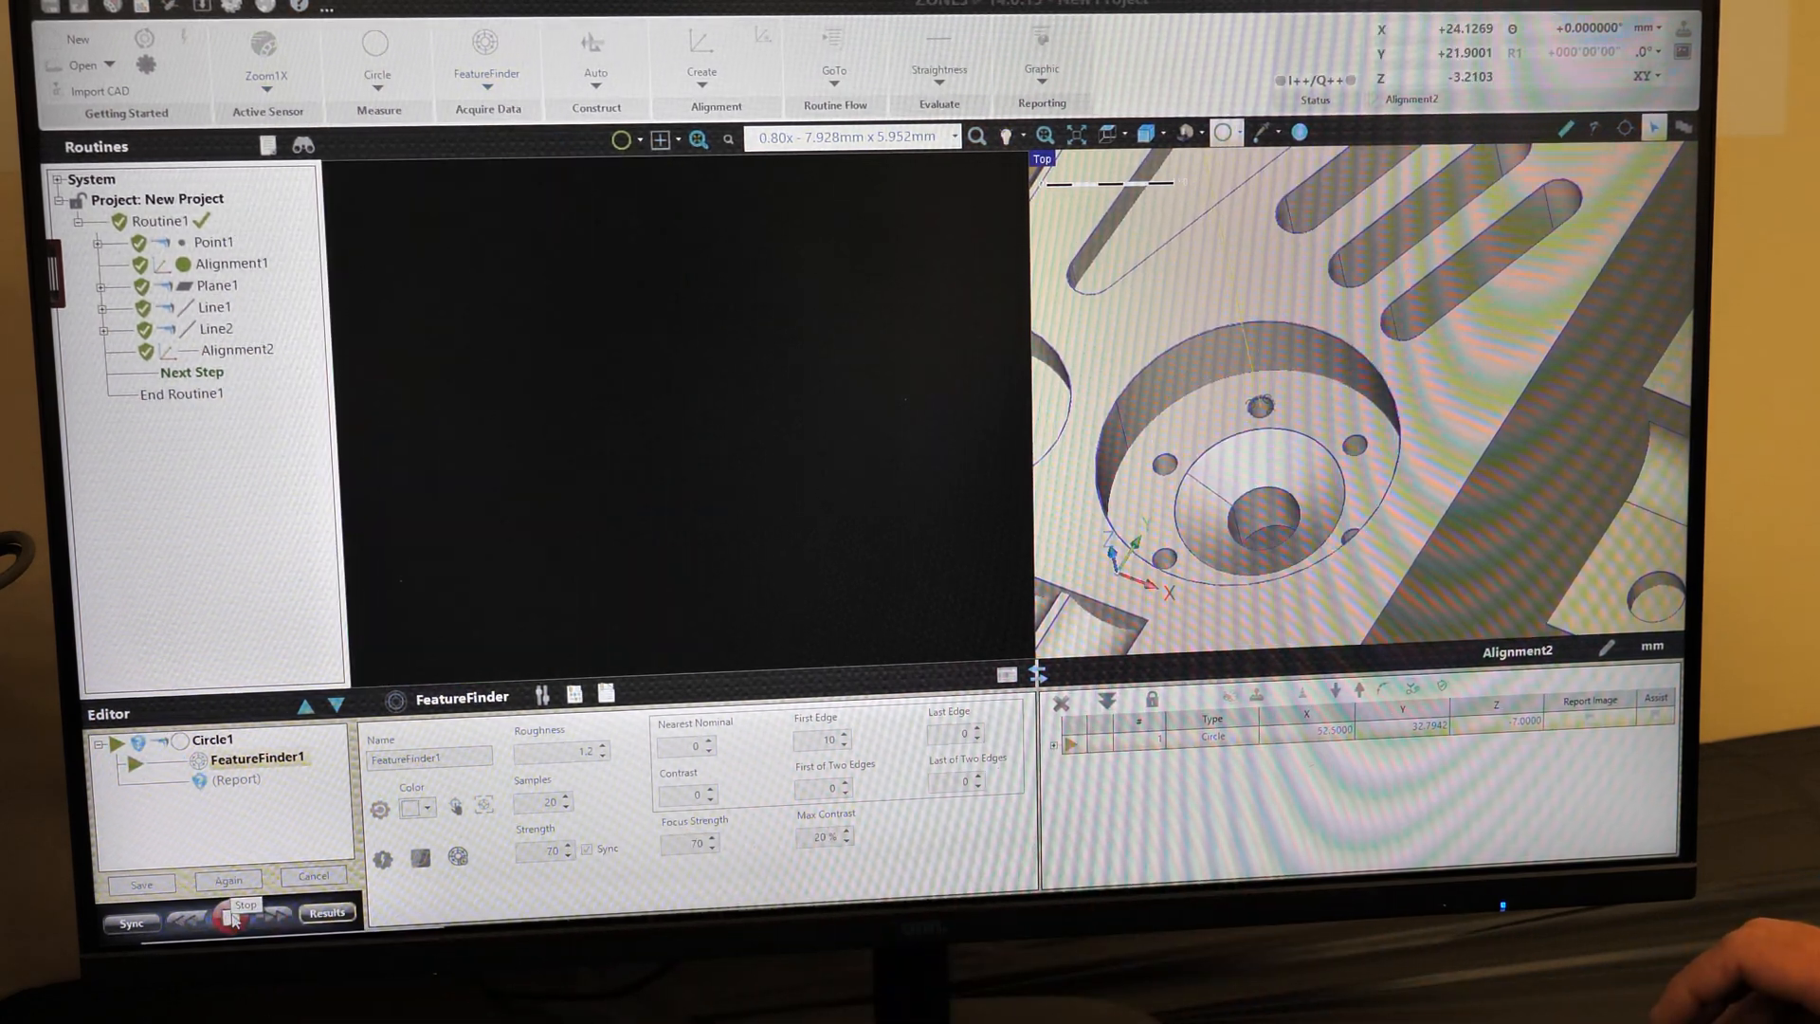
left_click(229, 916)
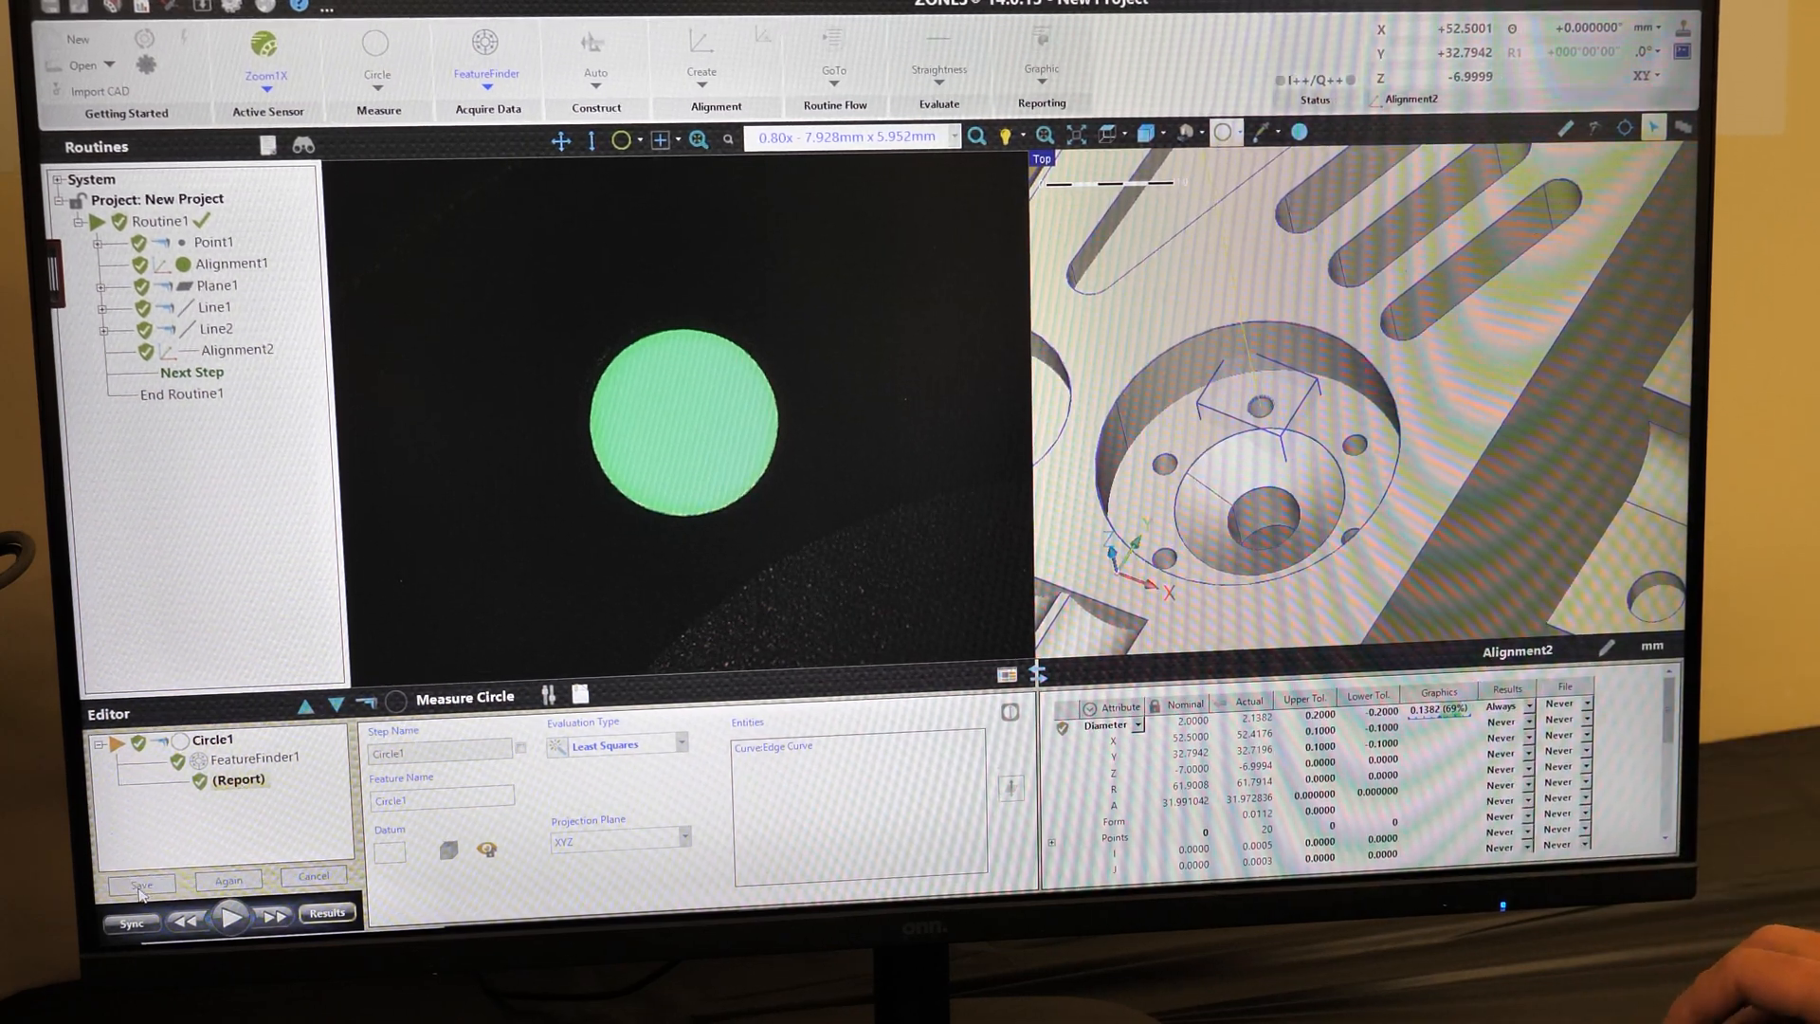
- Save Circle1, then measure Circle2 on another hole edge with a FeatureFinder
left_click(139, 884)
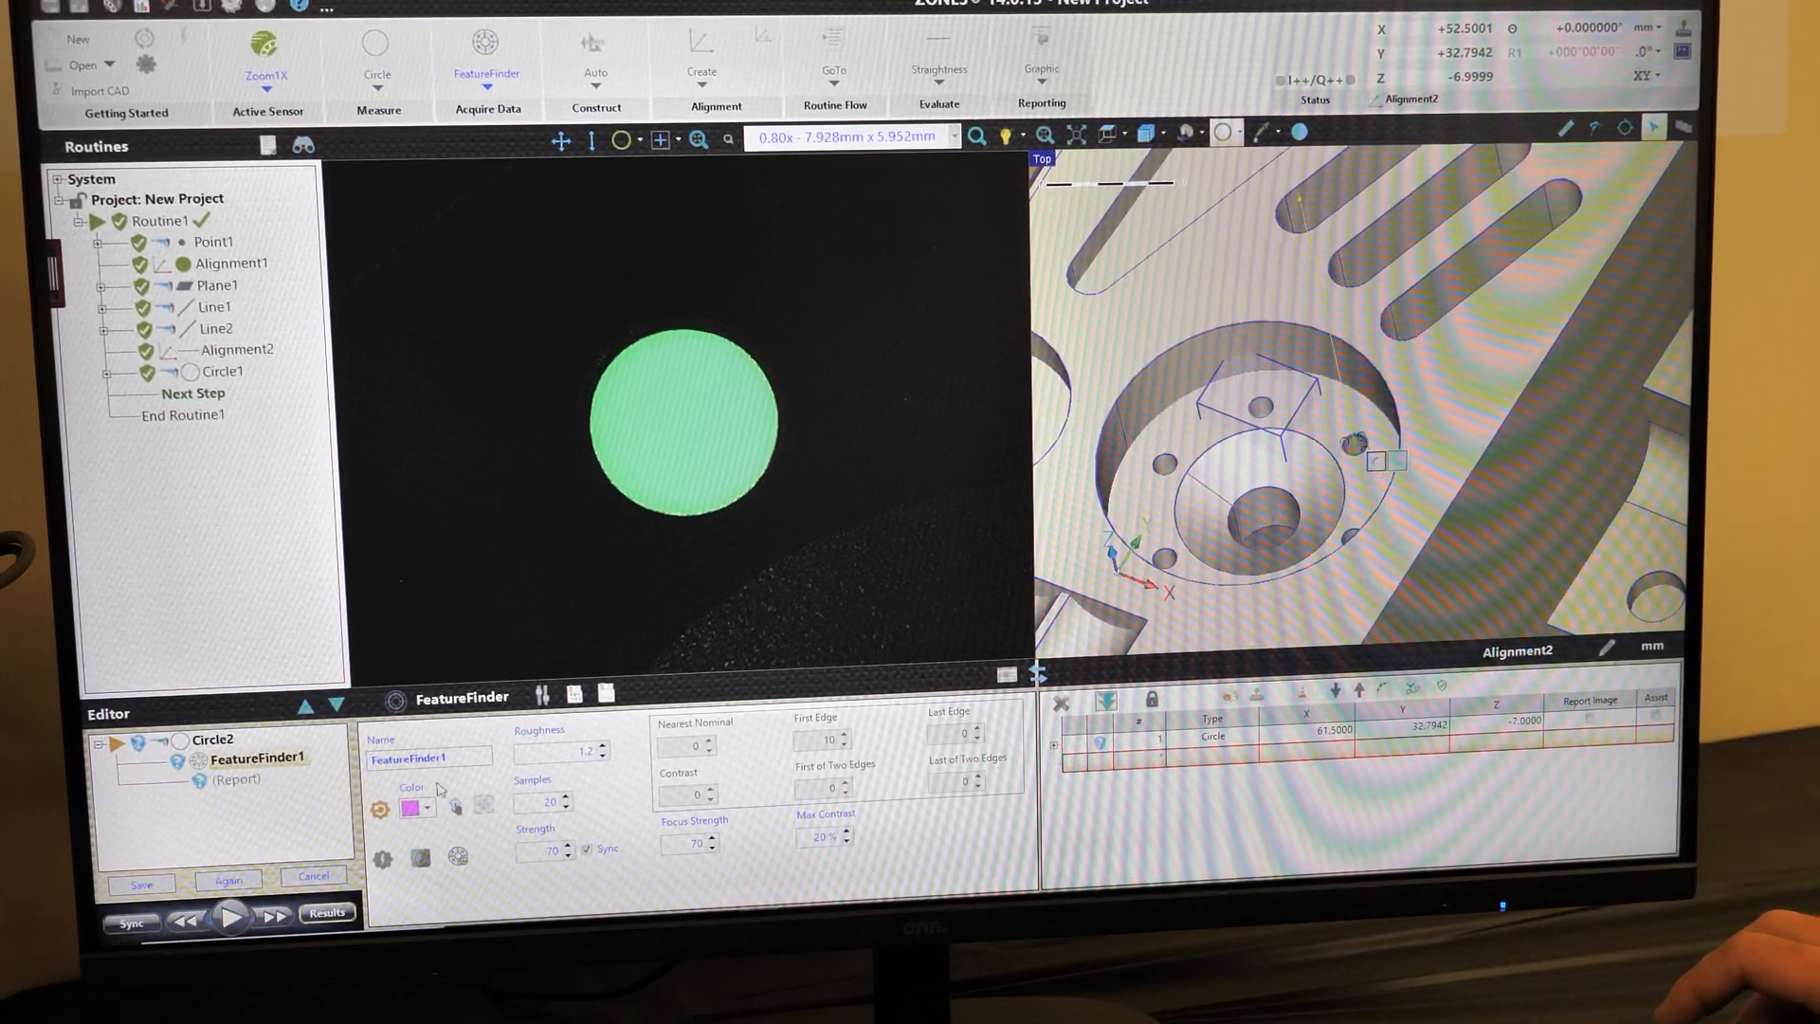
left_click(232, 917)
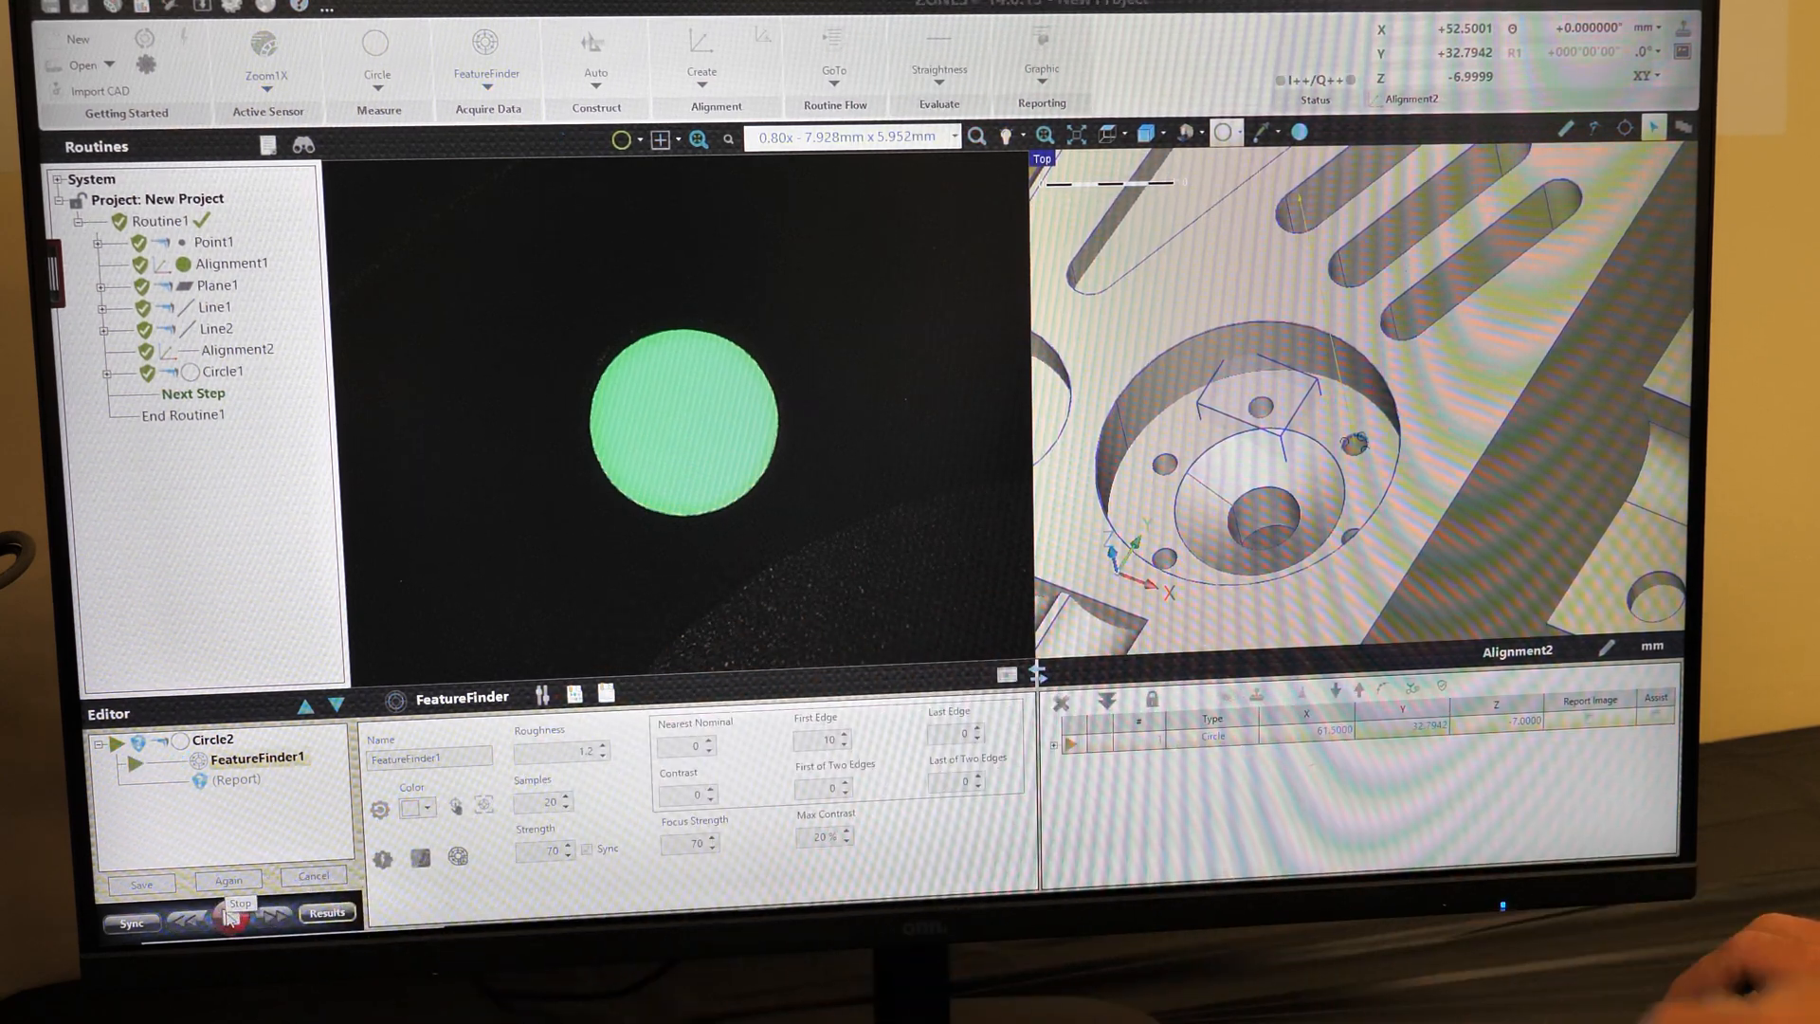
left_click(232, 916)
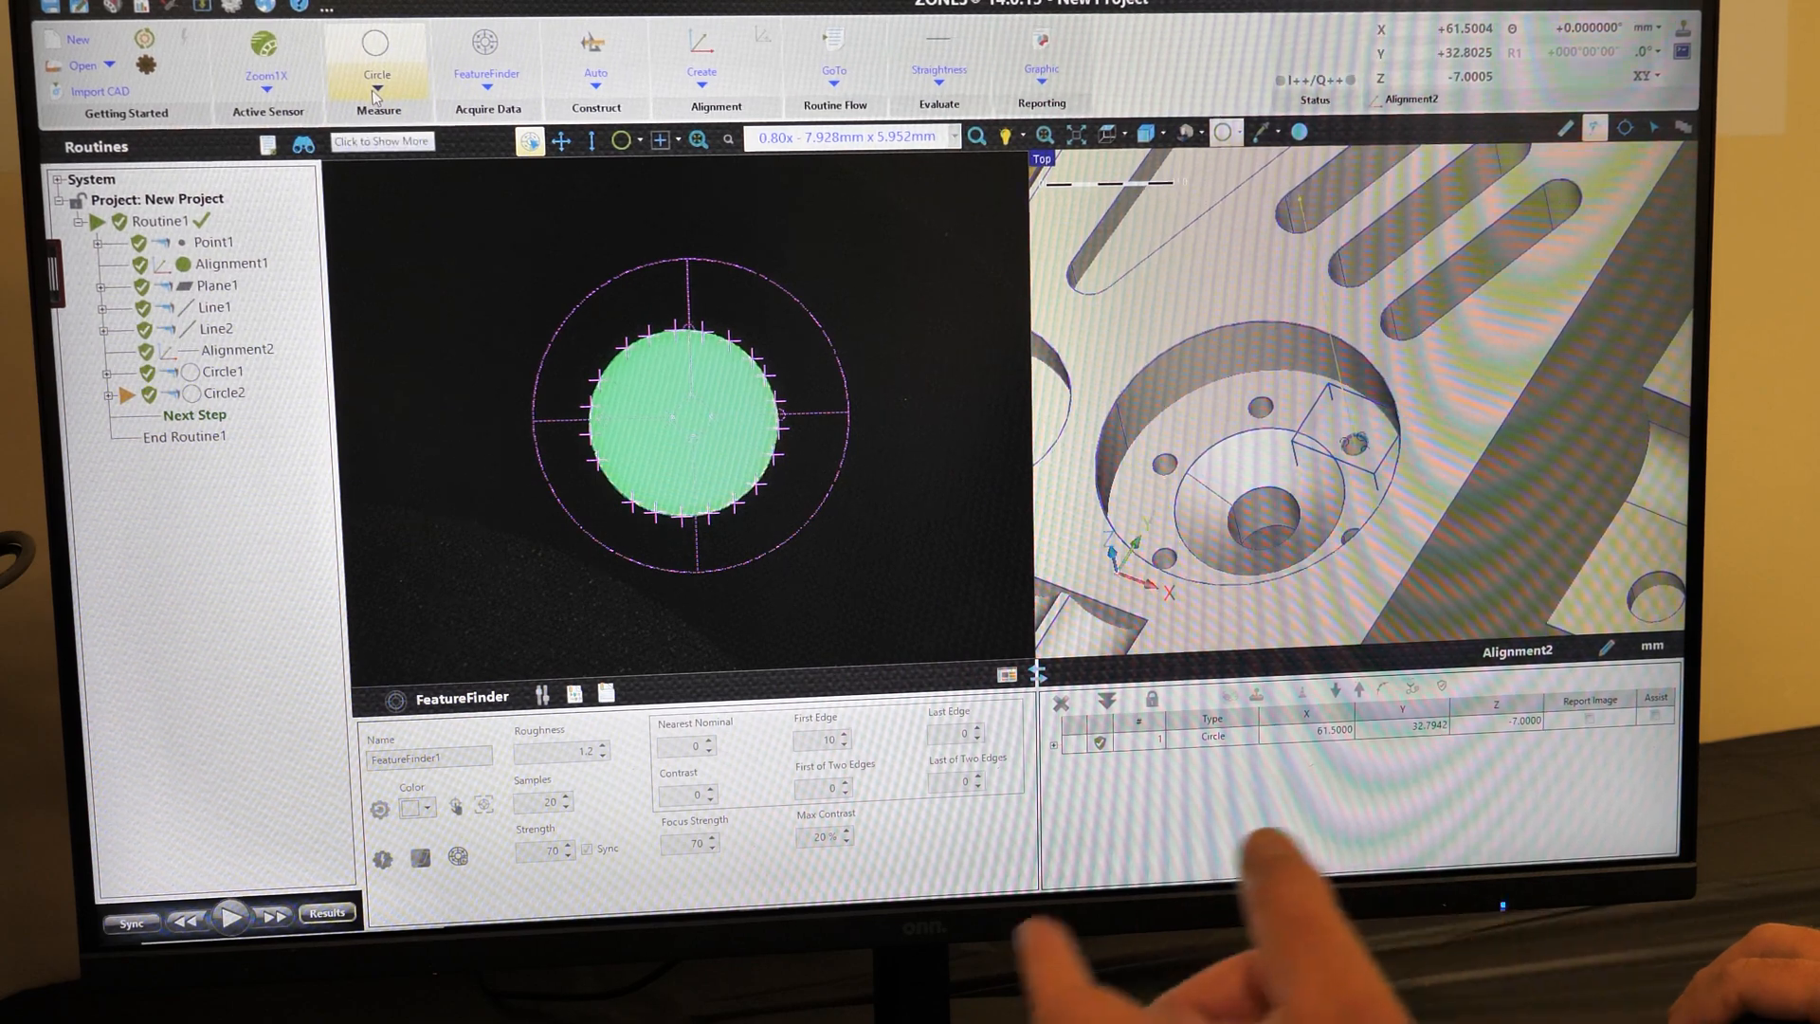
- Measure Slot1 as a ClosedSlot2D feature with a FeatureFinder, giving length and width
left_click(375, 58)
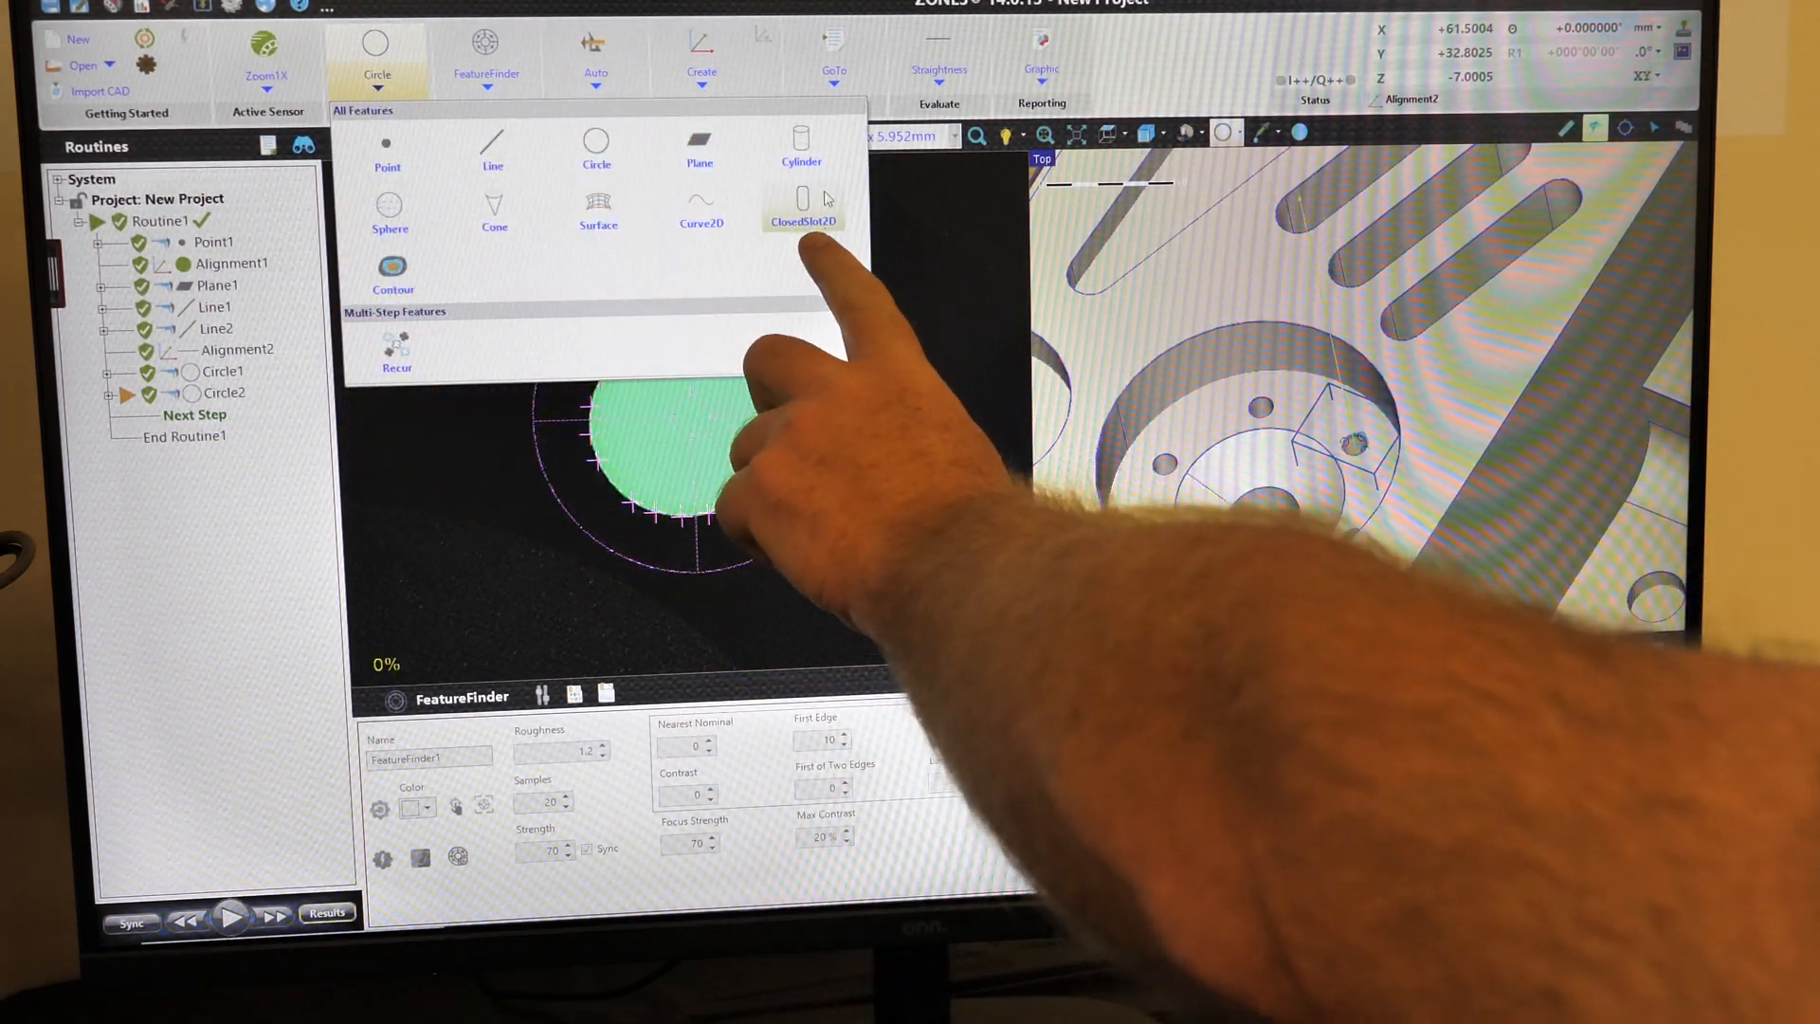
left_click(801, 209)
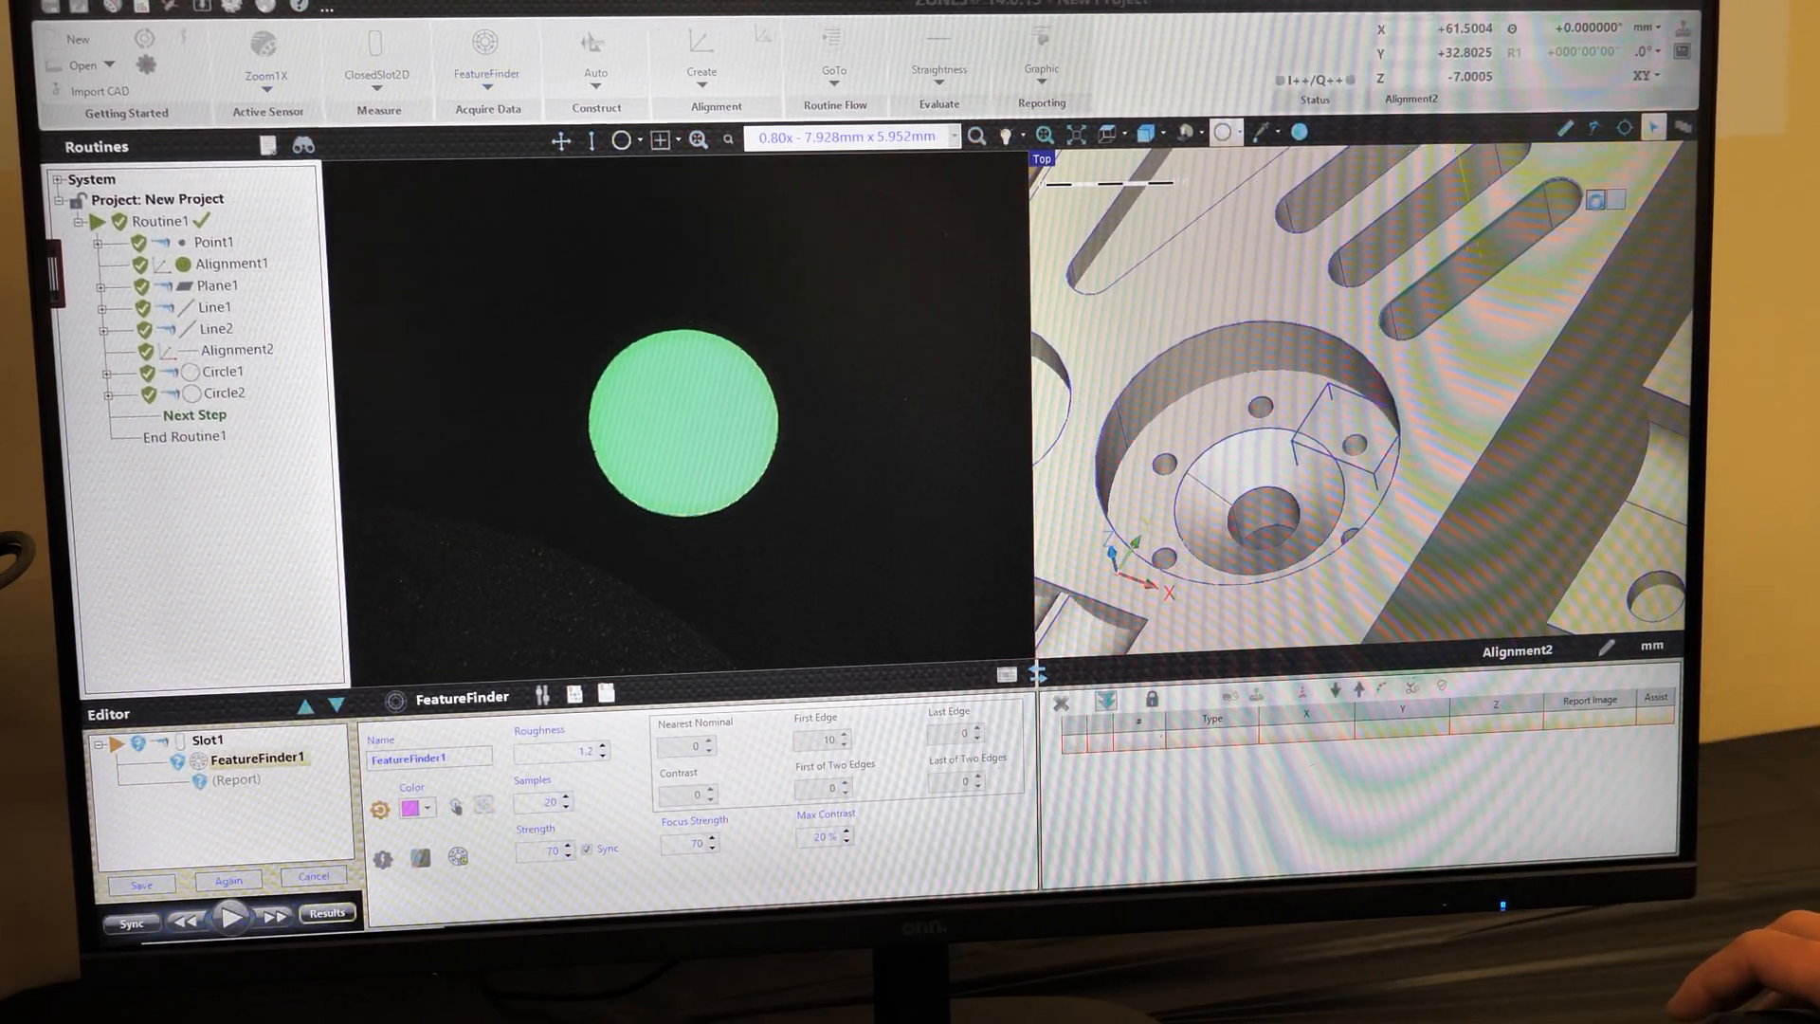
left_click(232, 916)
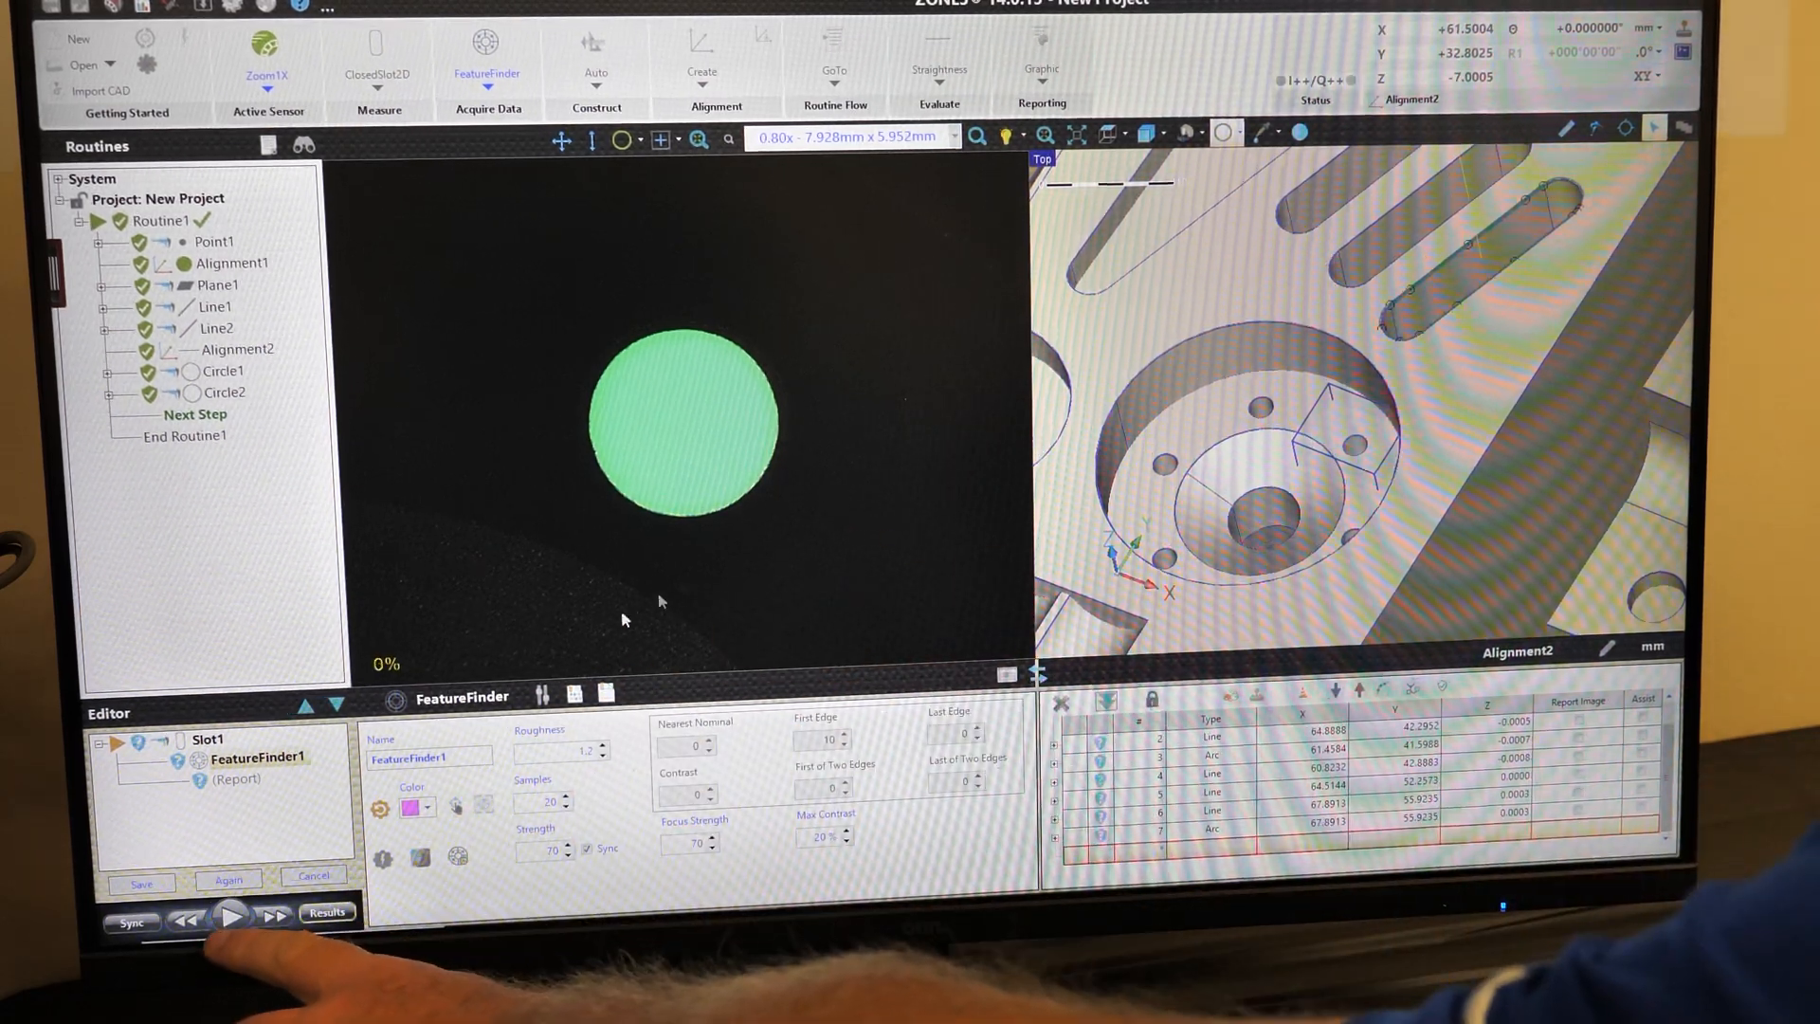
left_click(232, 916)
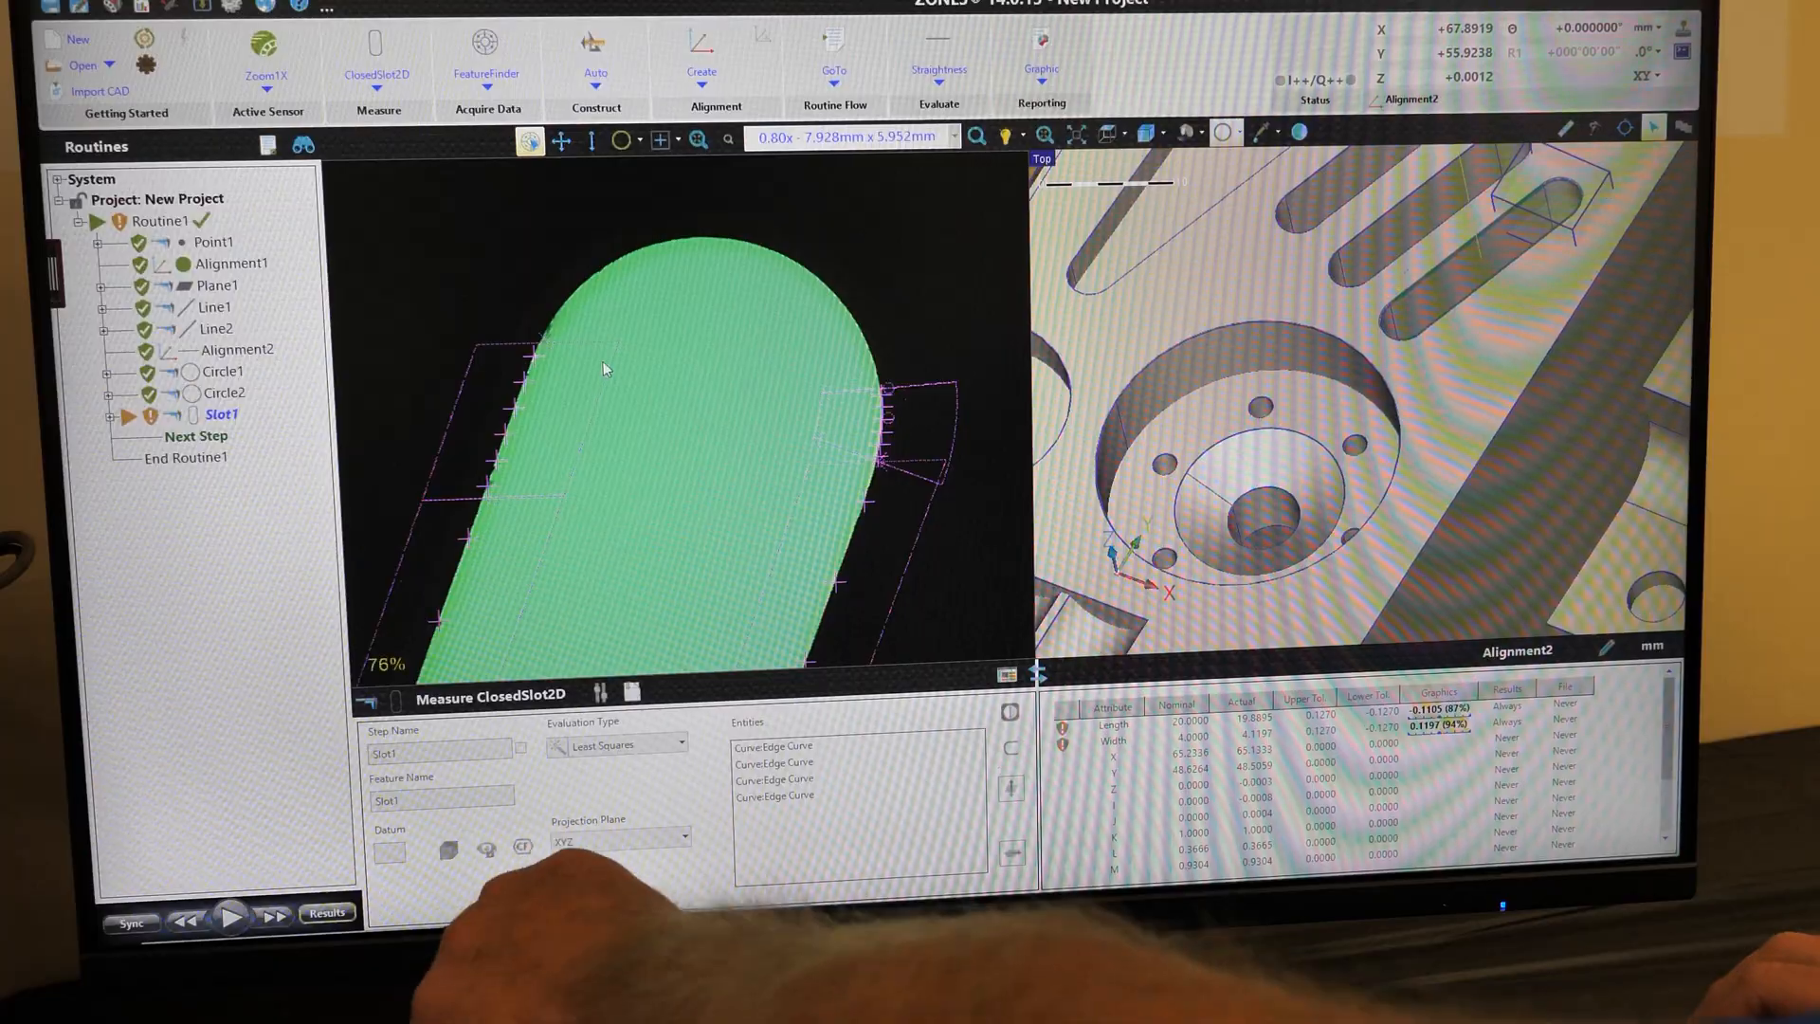
- Save the finished Slot1 measurement into the routine
left_click(377, 58)
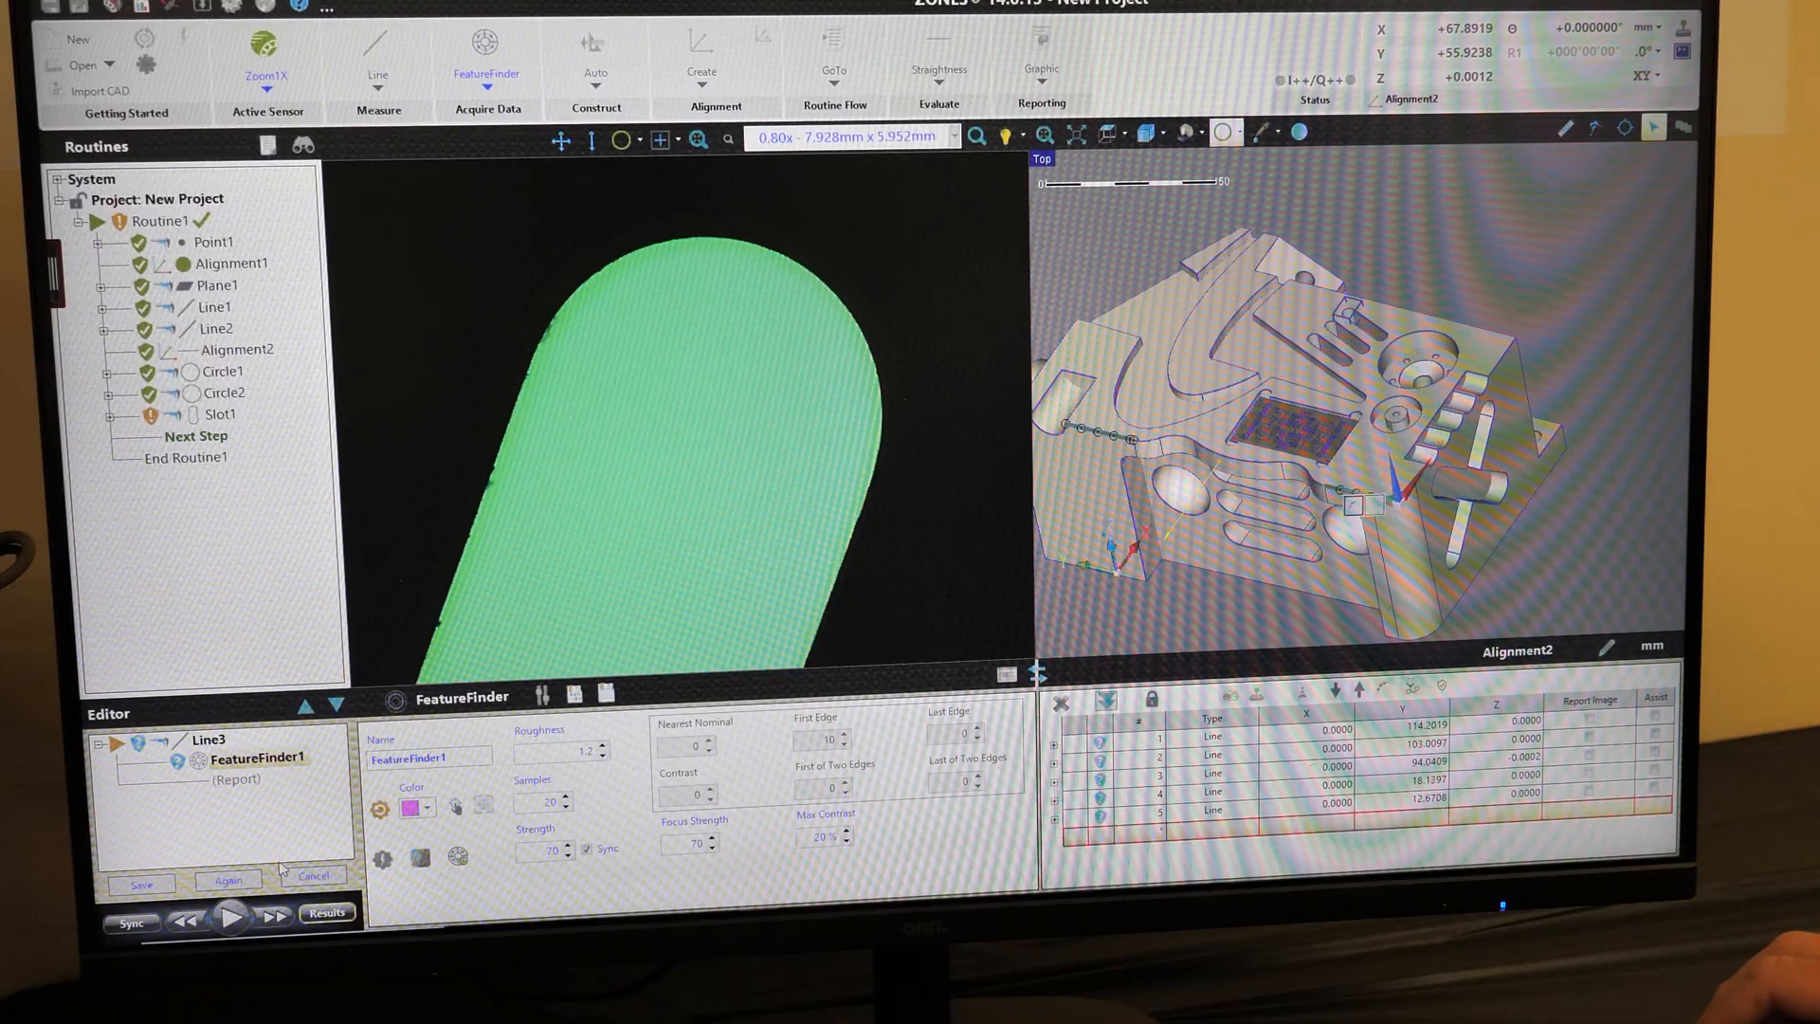
- Run the Line3 FeatureFinder measurement across the picked edges and save it after Slot1
left_click(234, 916)
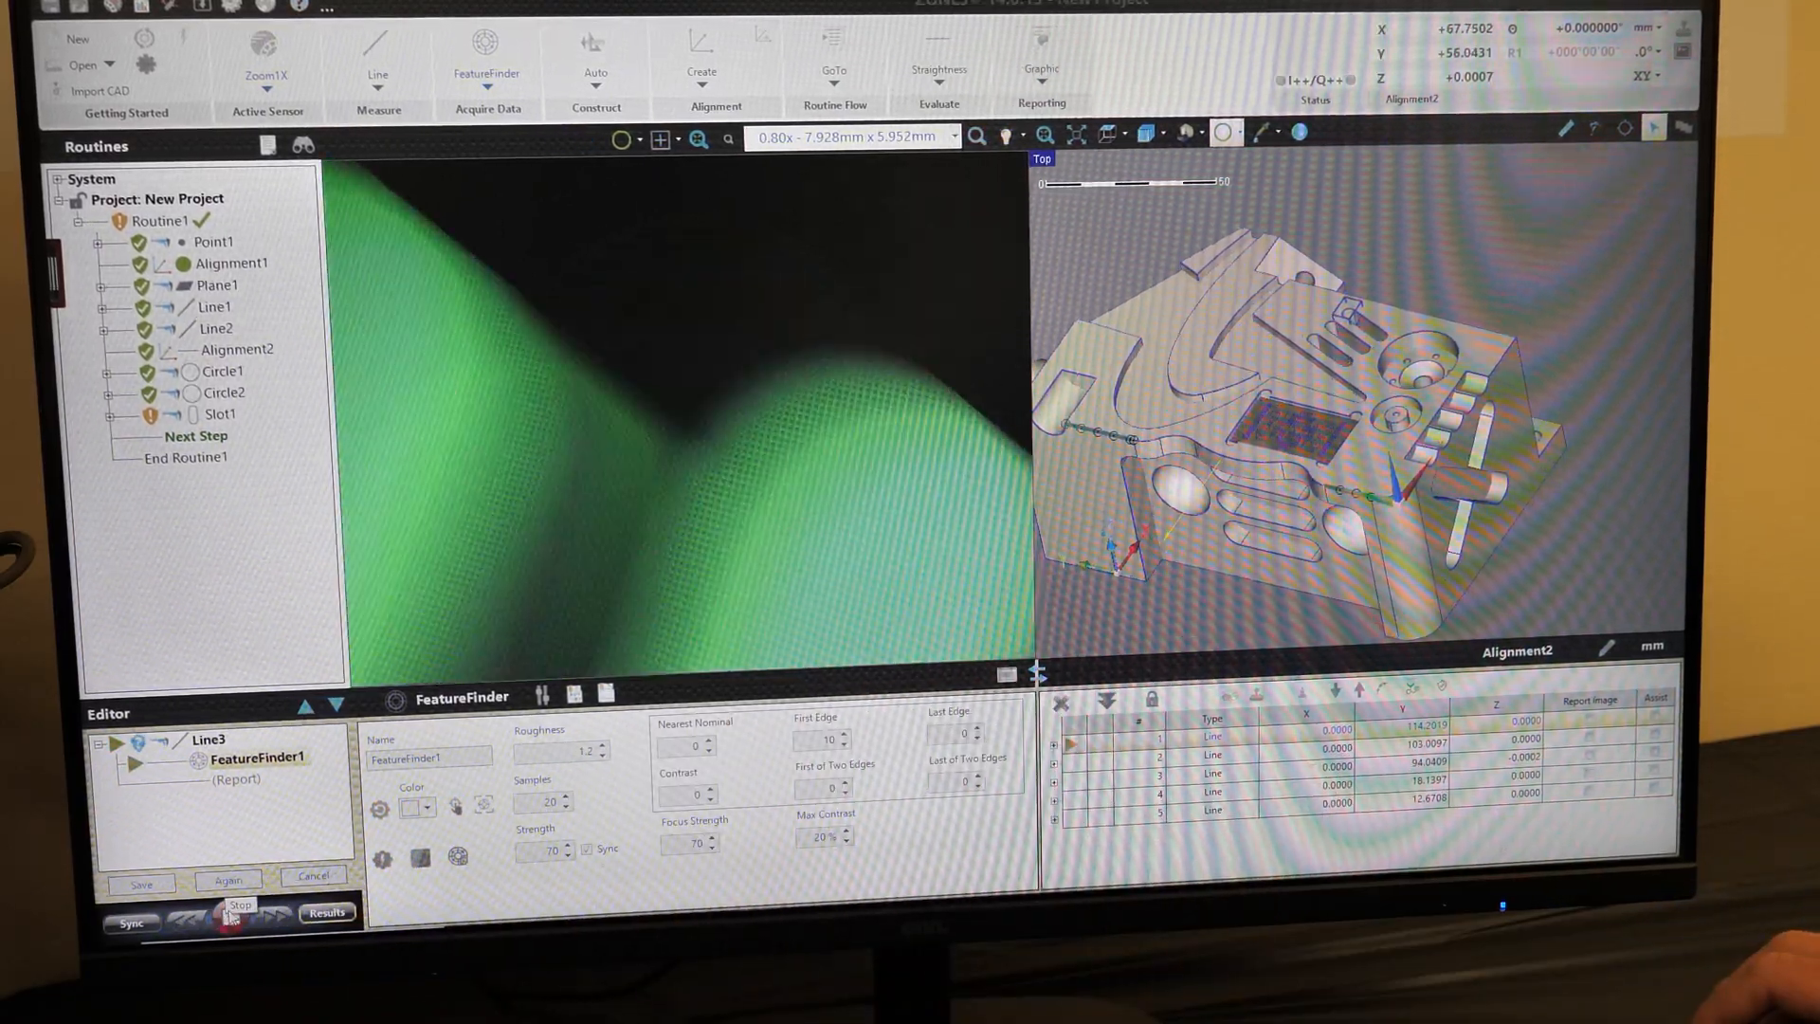
left_click(239, 916)
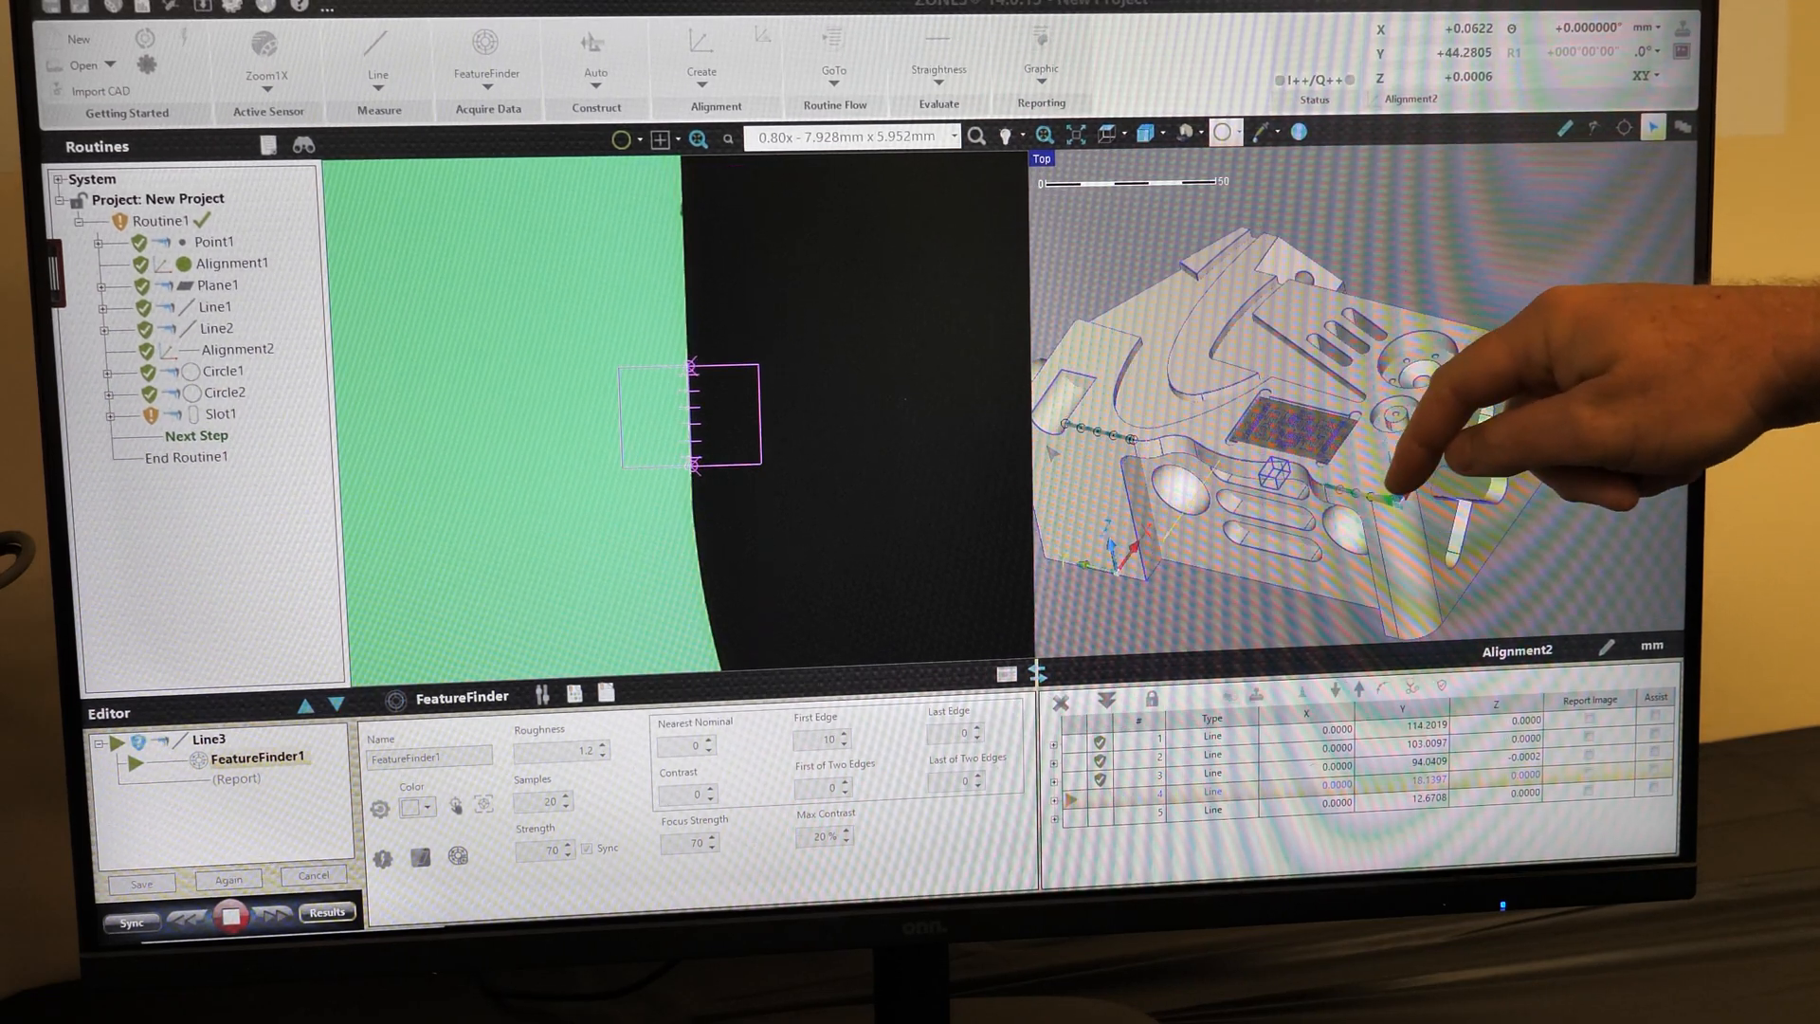
left_click(229, 916)
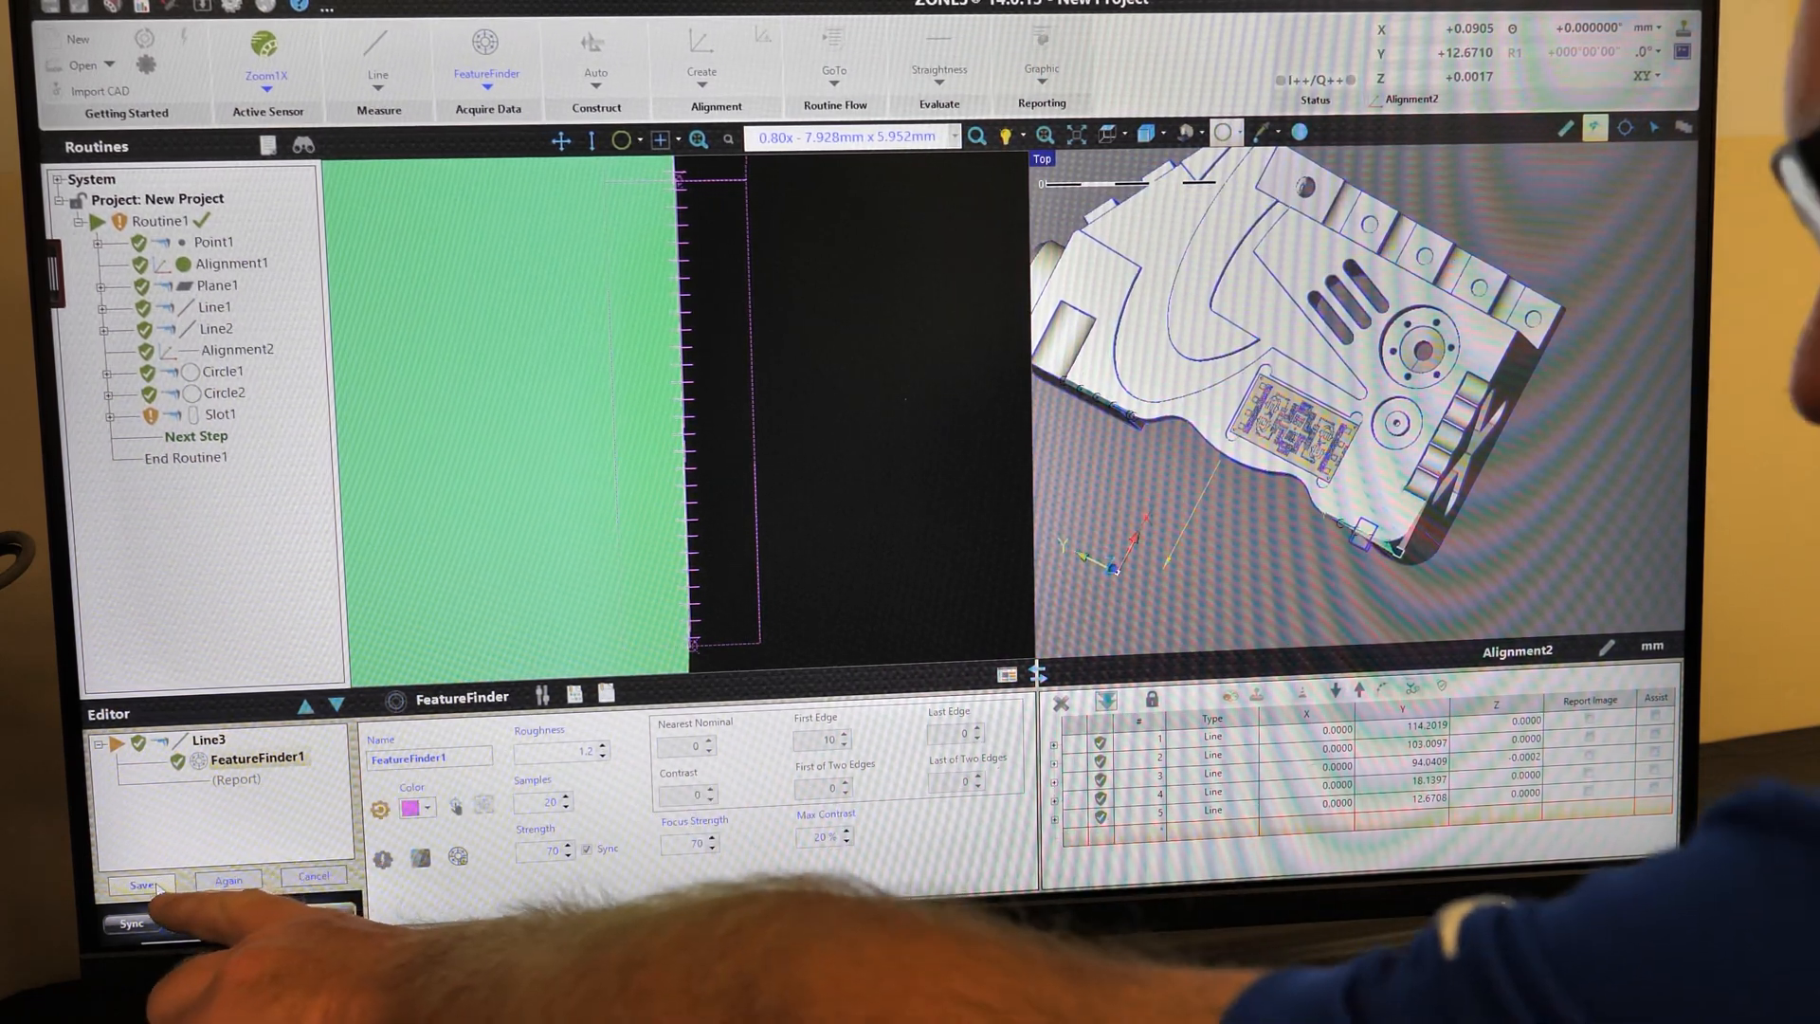
left_click(142, 884)
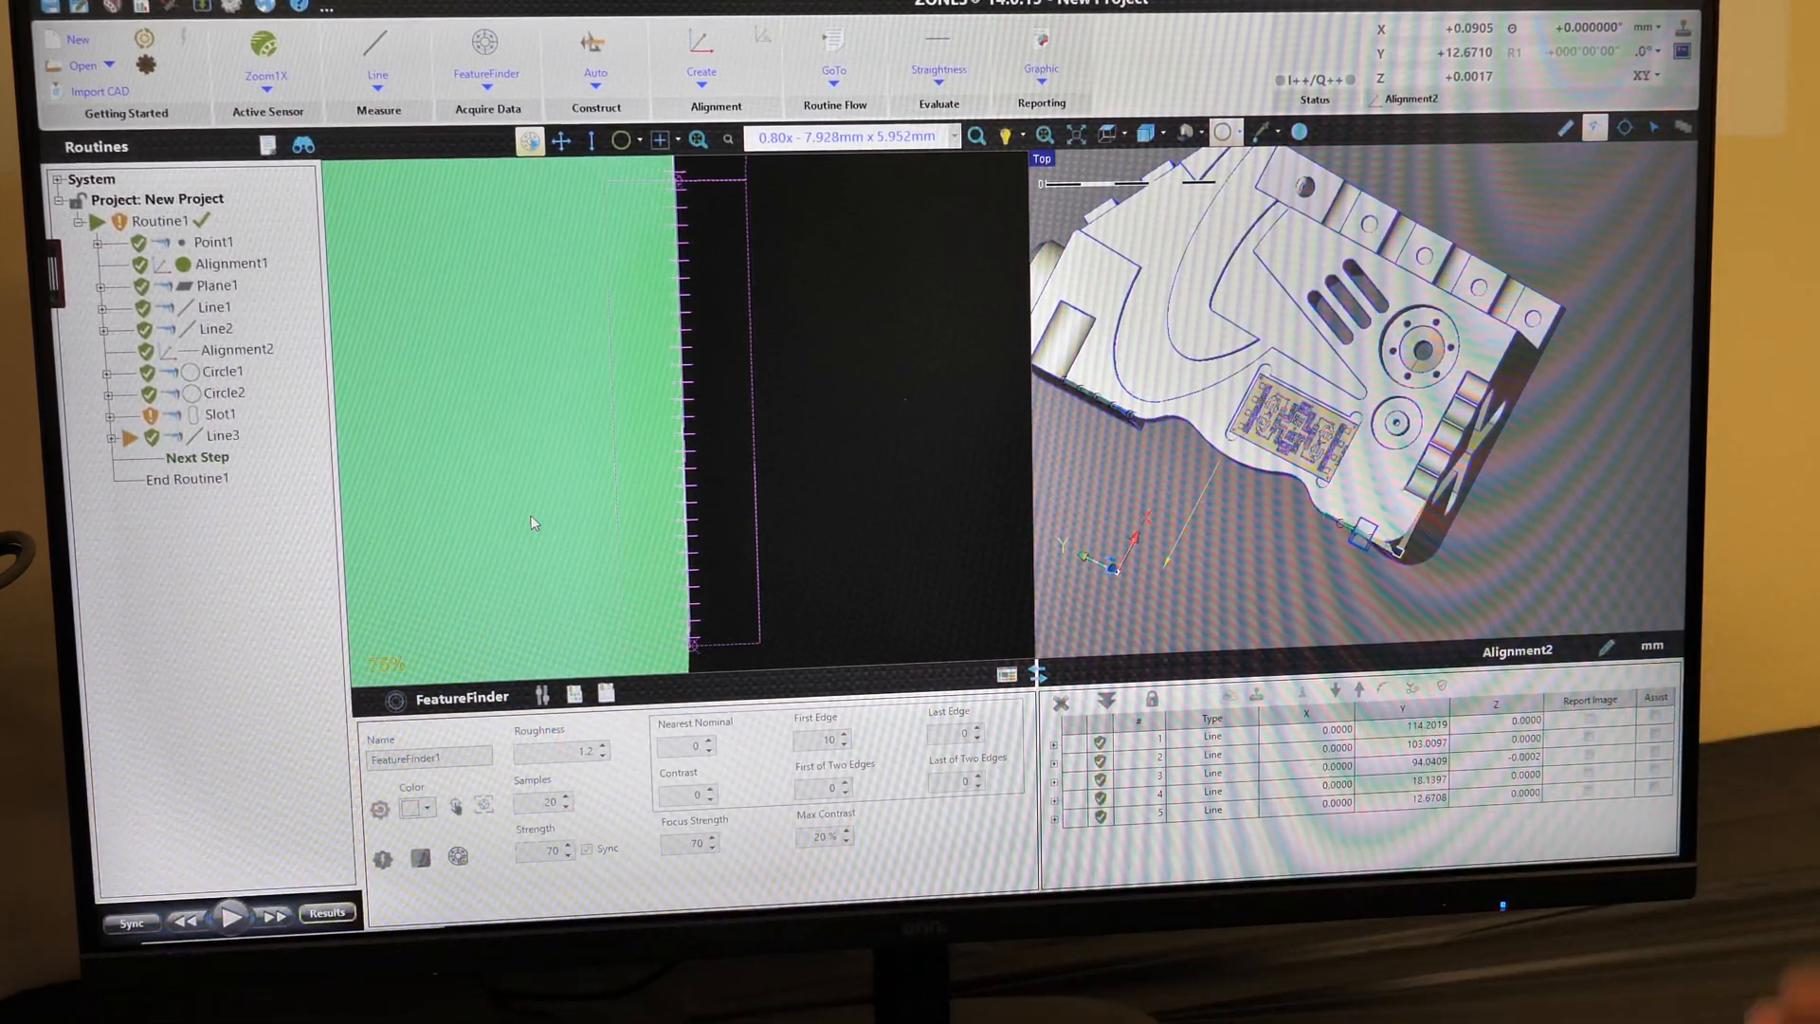